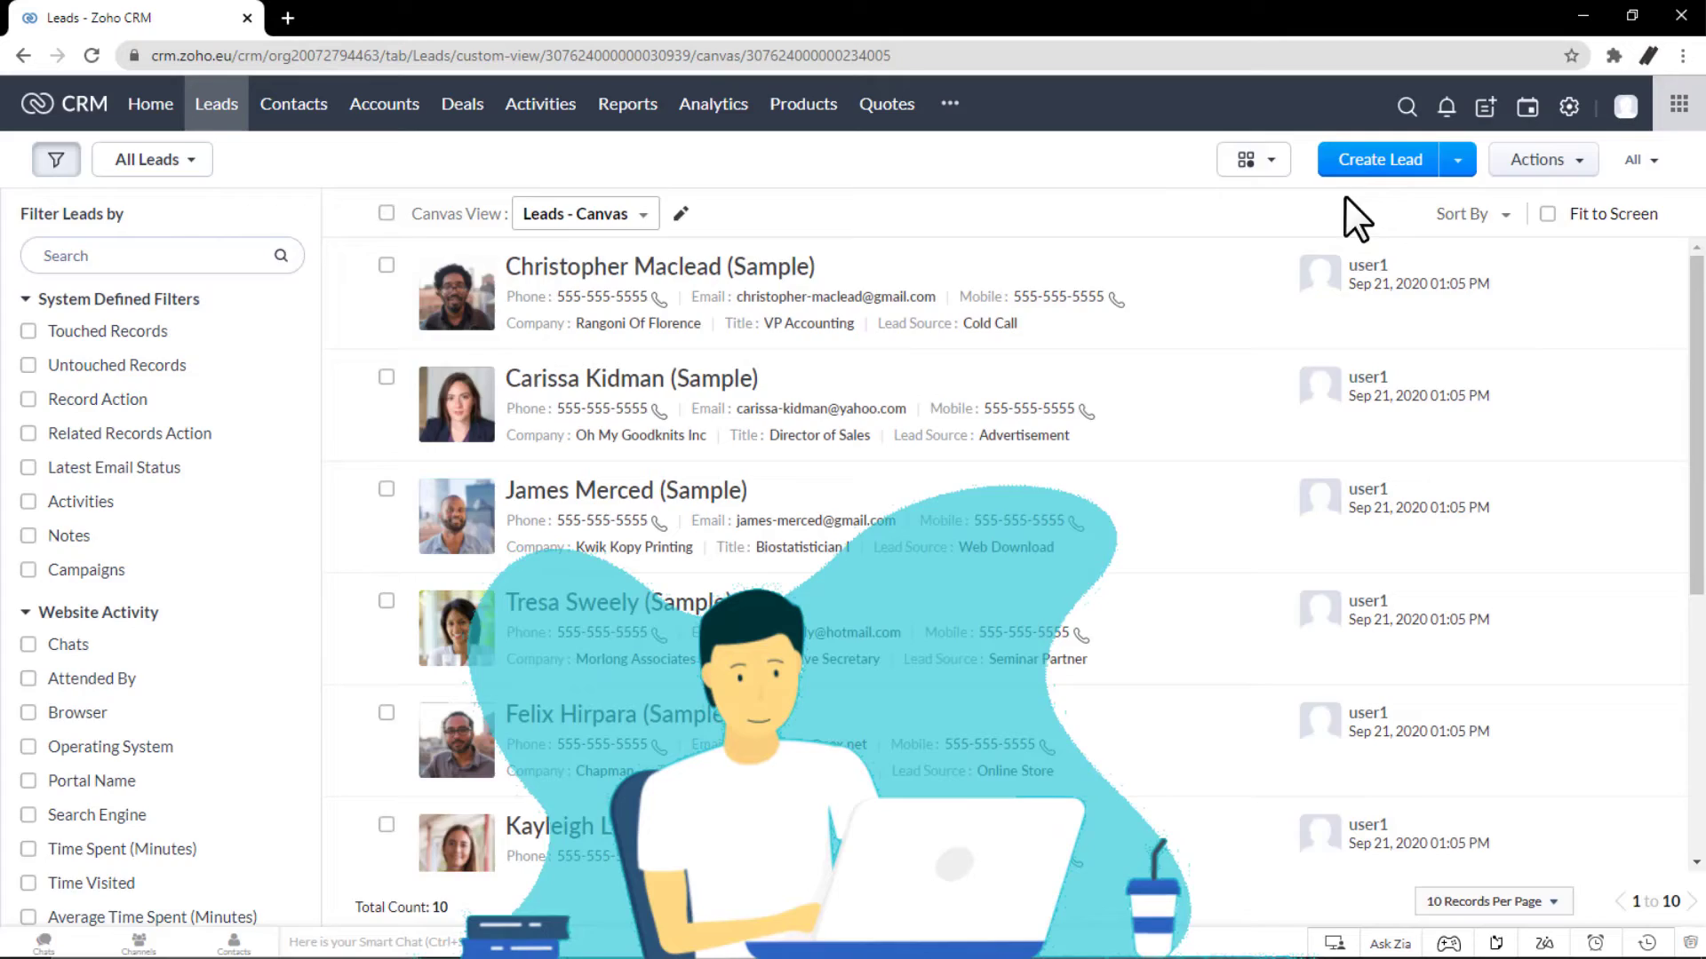
Start a new lead for Anne Shirley and fill title CEO, mobile number and lead source
click(1379, 158)
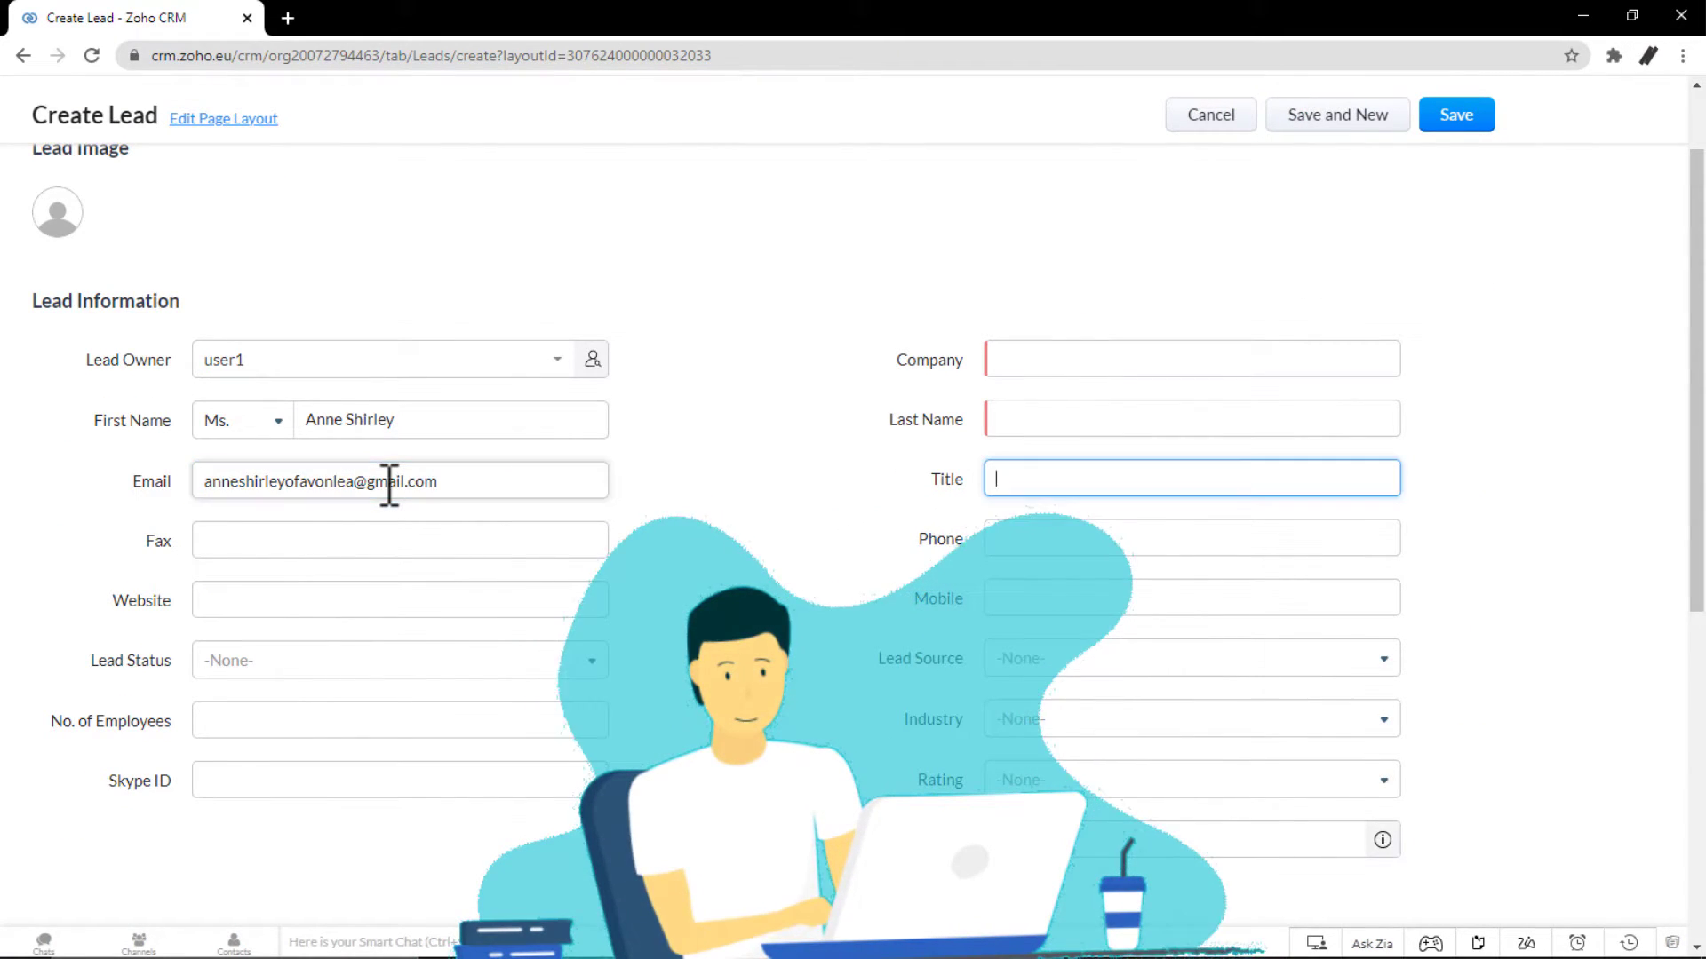
click(400, 540)
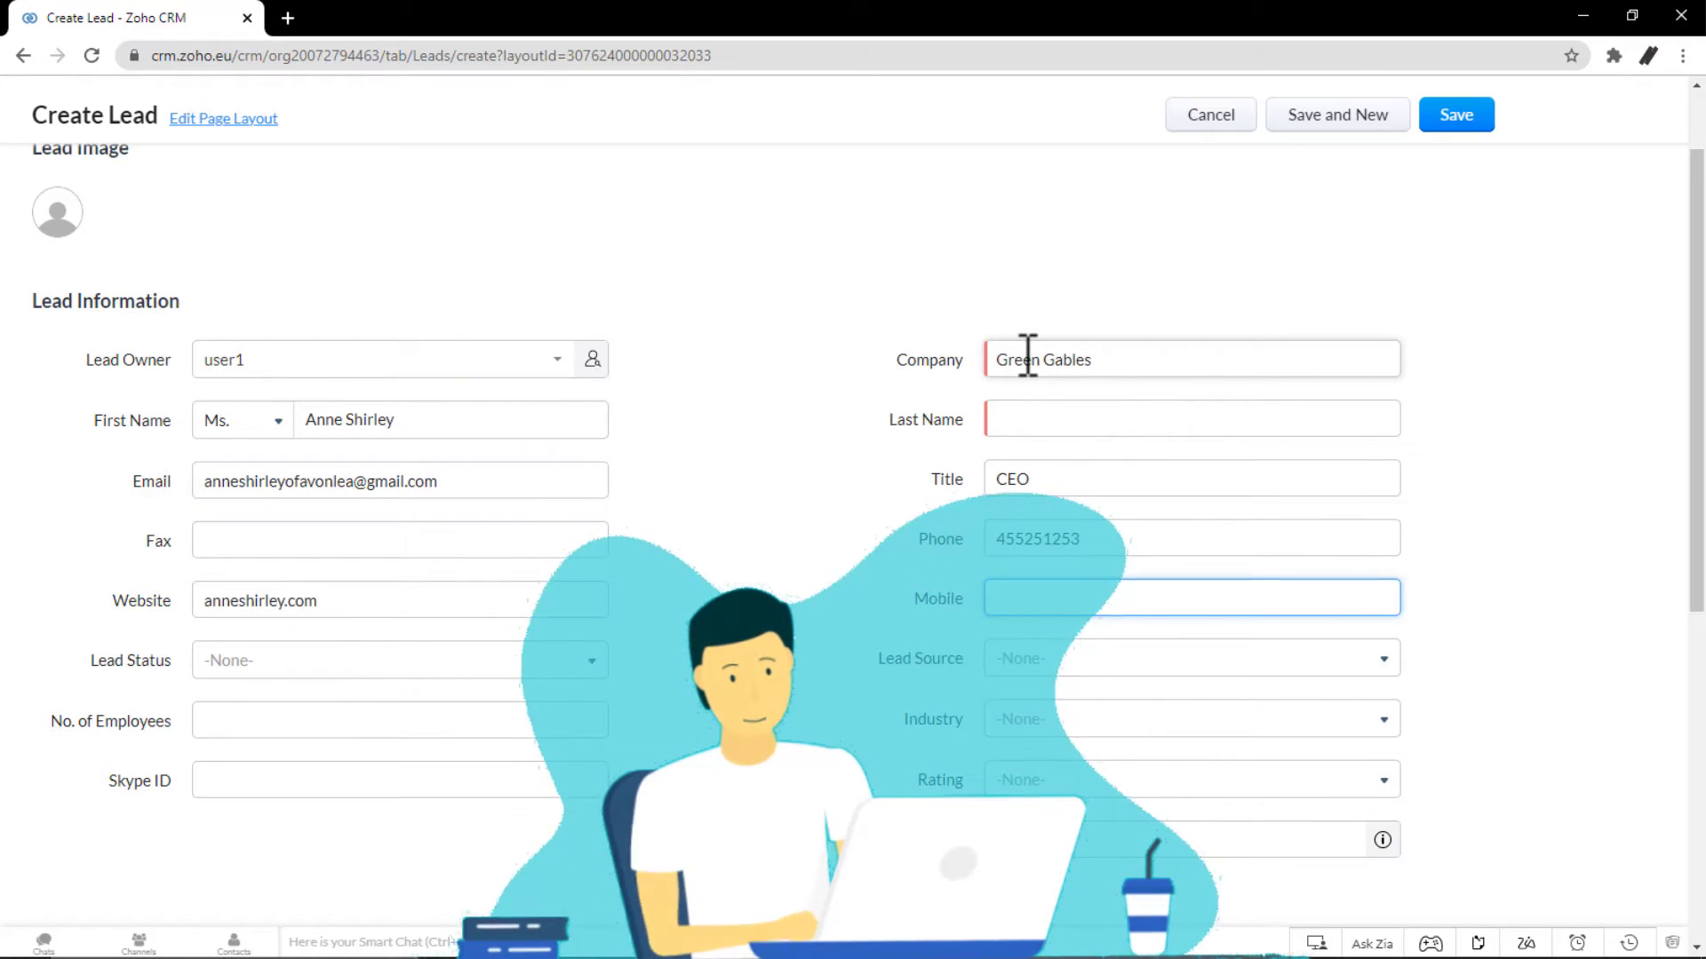
click(1185, 658)
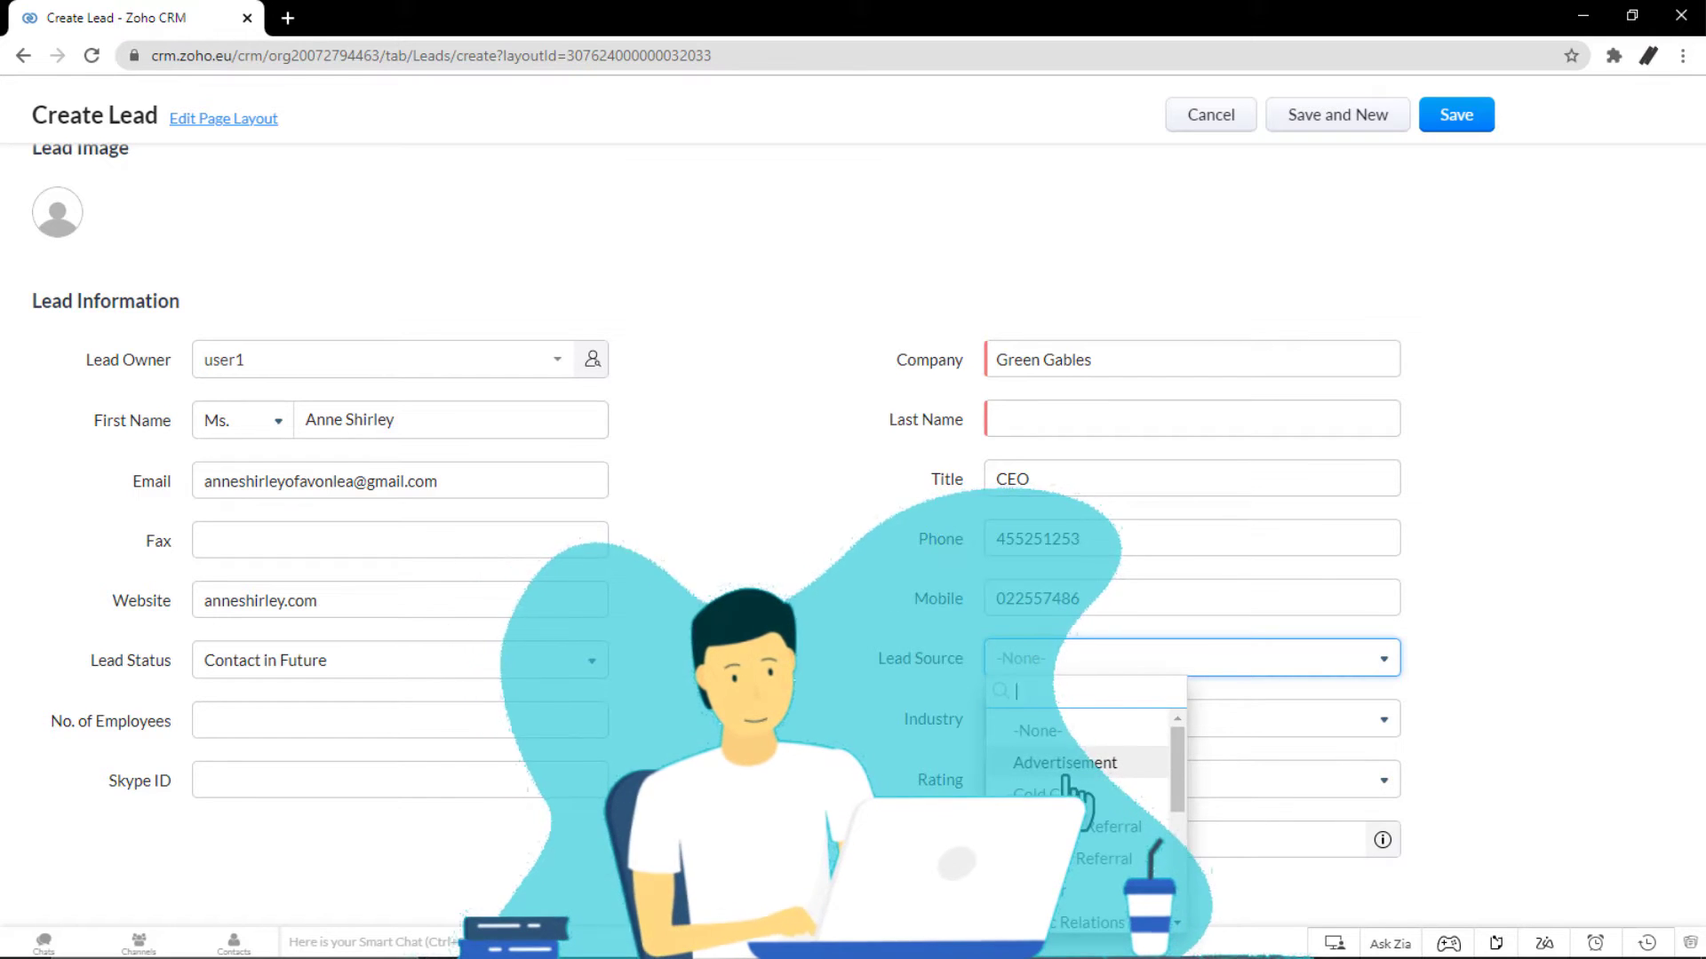
click(1103, 826)
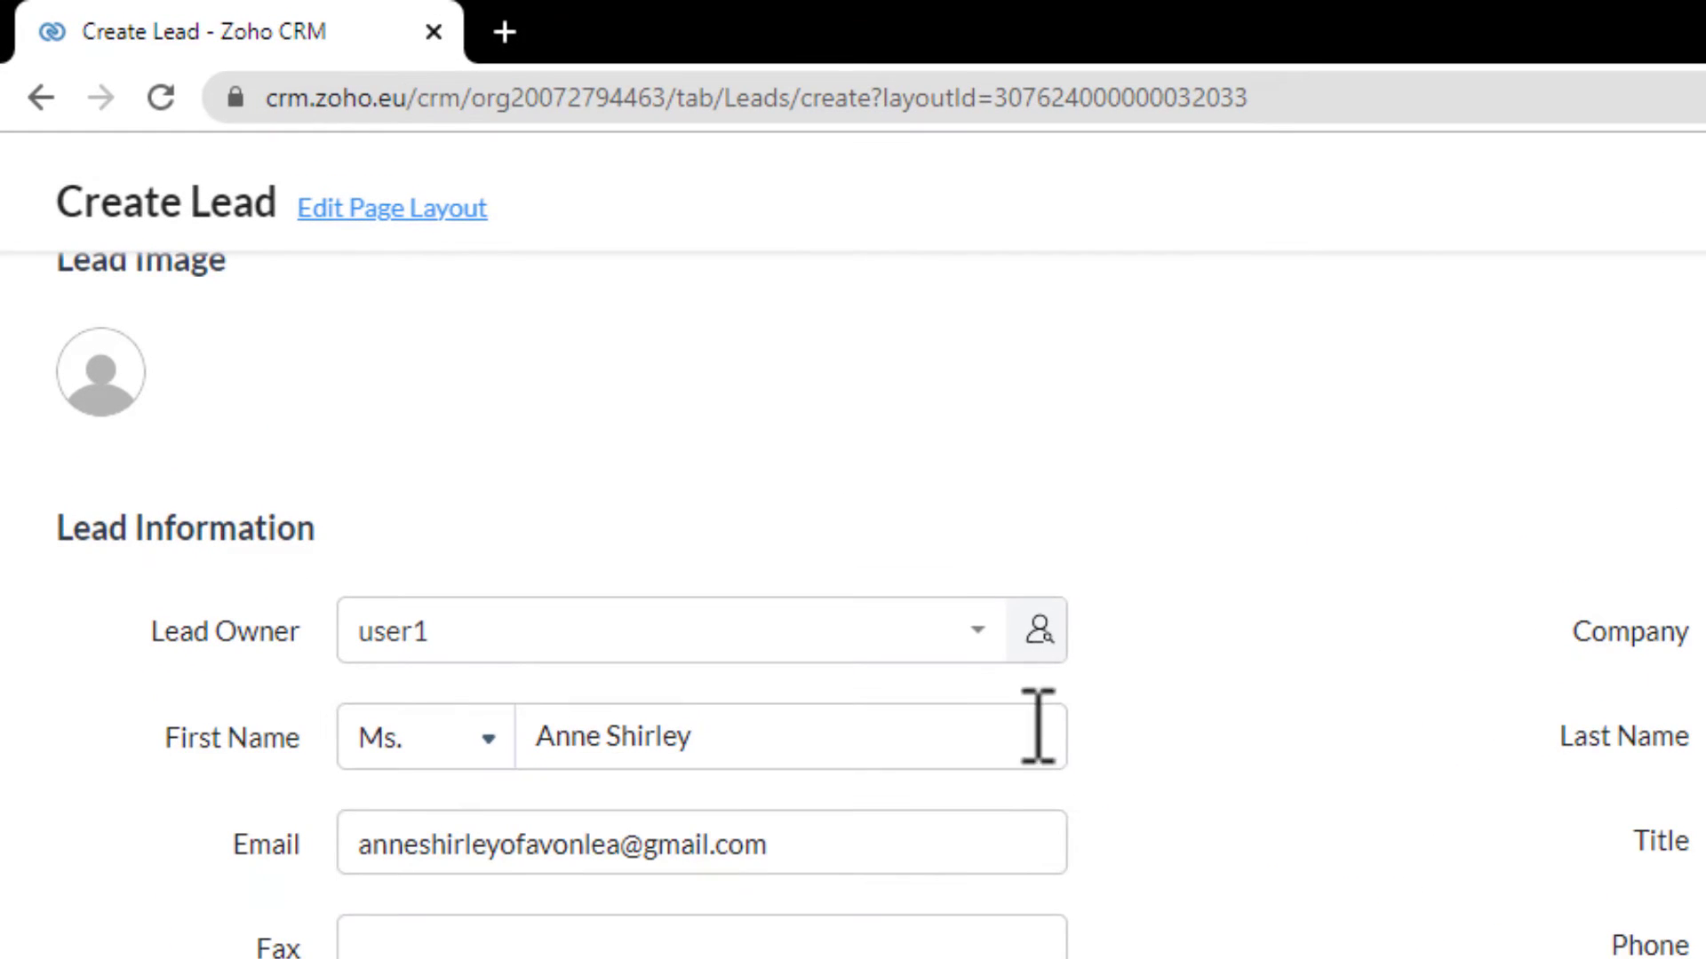
Leave the Create Lead form and return to the Home page with open tasks
click(675, 631)
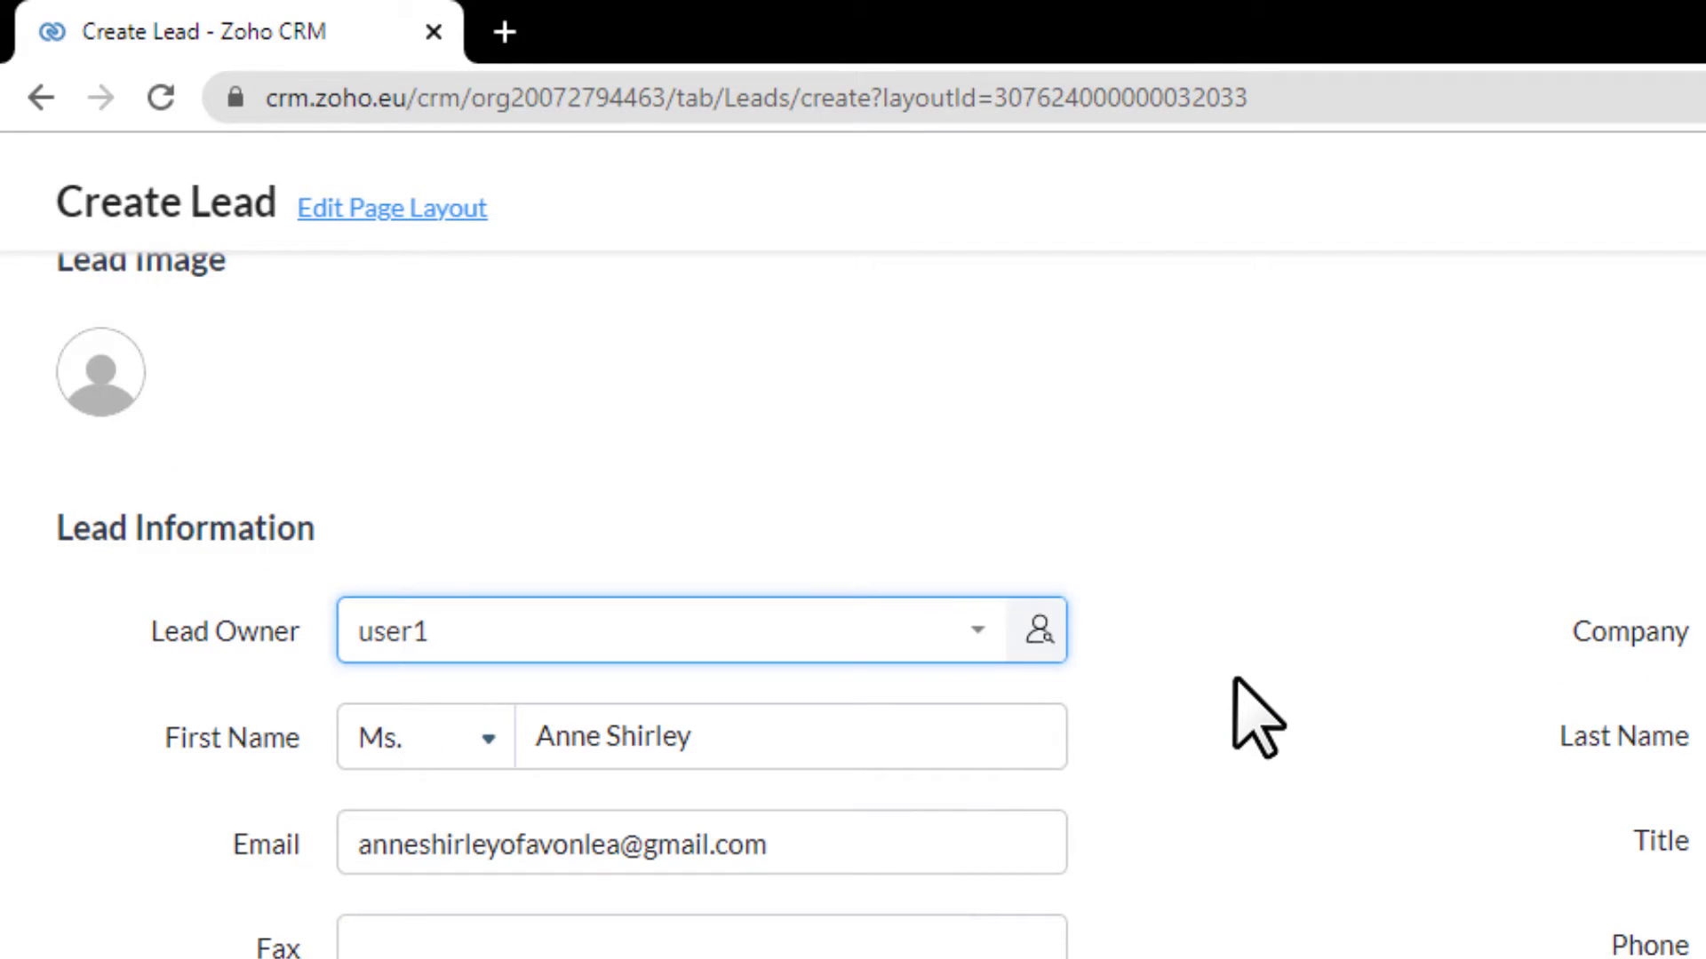
click(1036, 629)
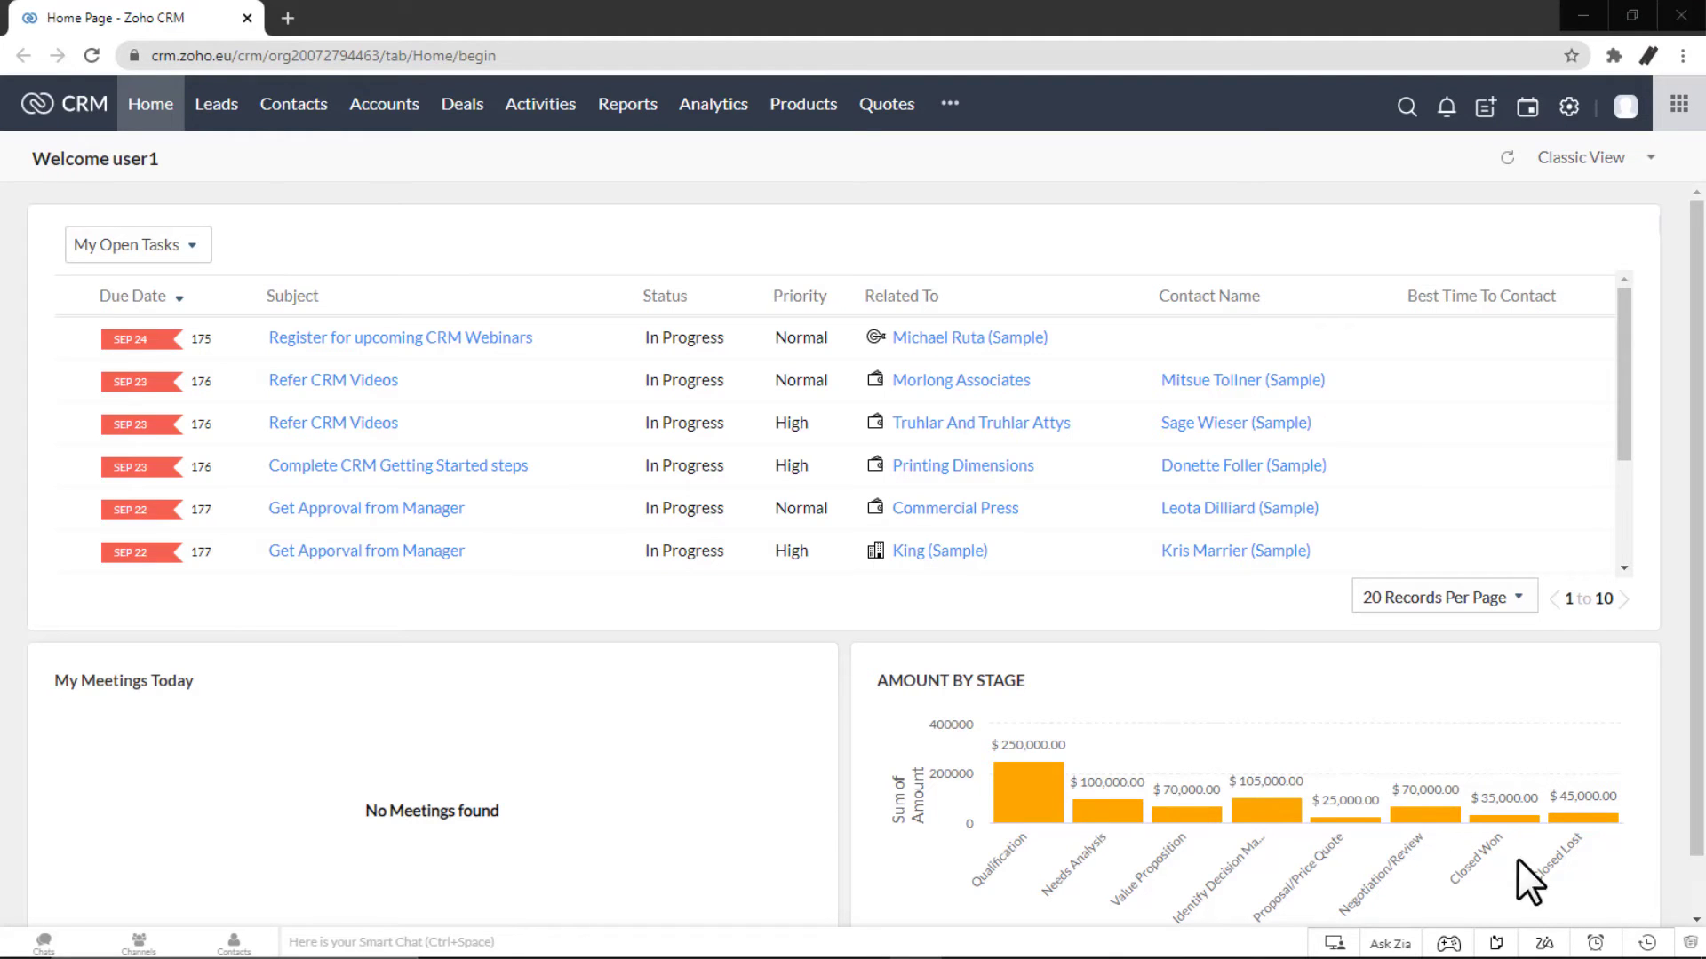
click(215, 103)
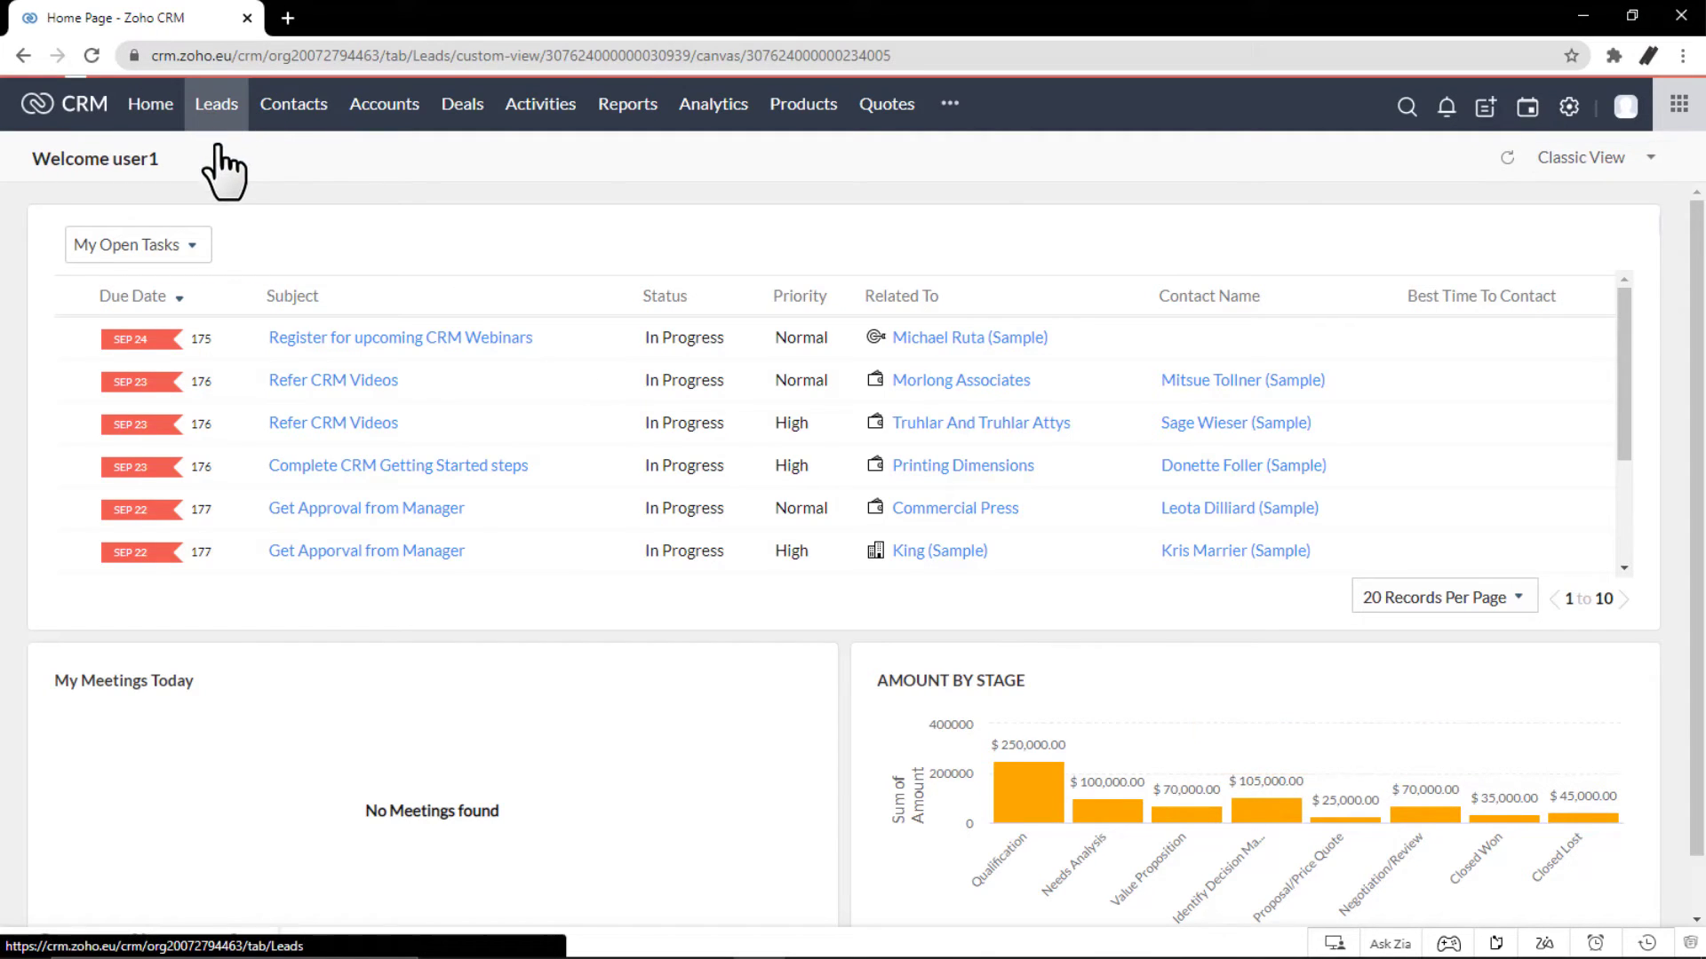
click(215, 103)
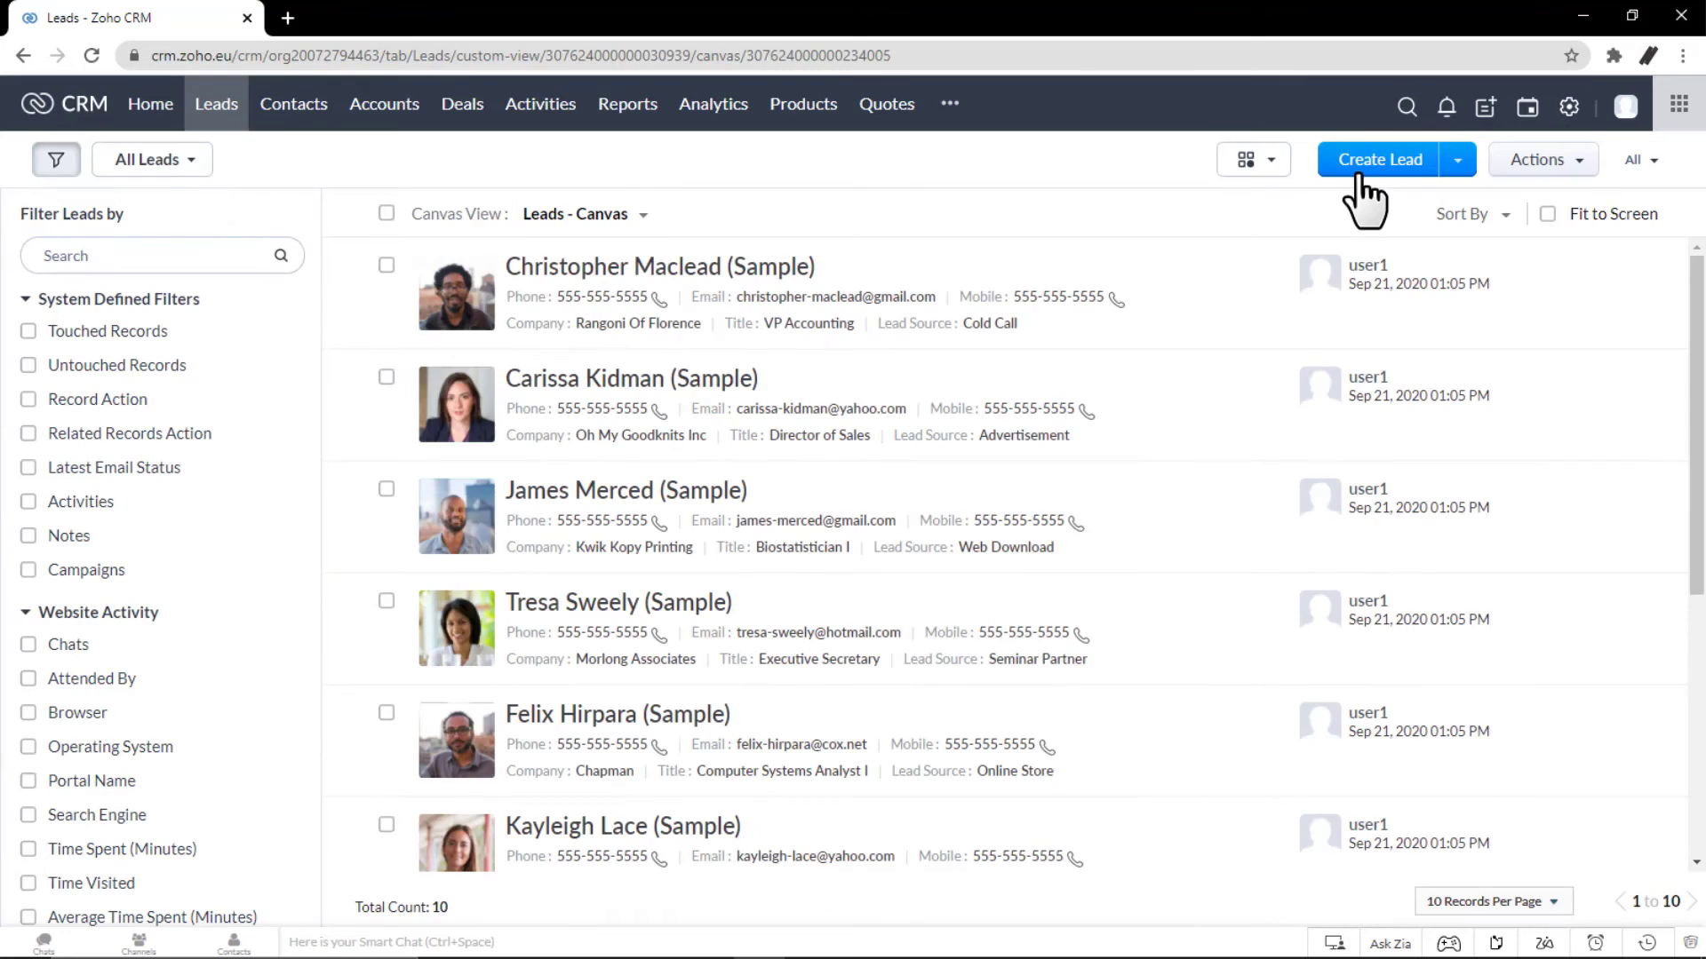
click(1378, 158)
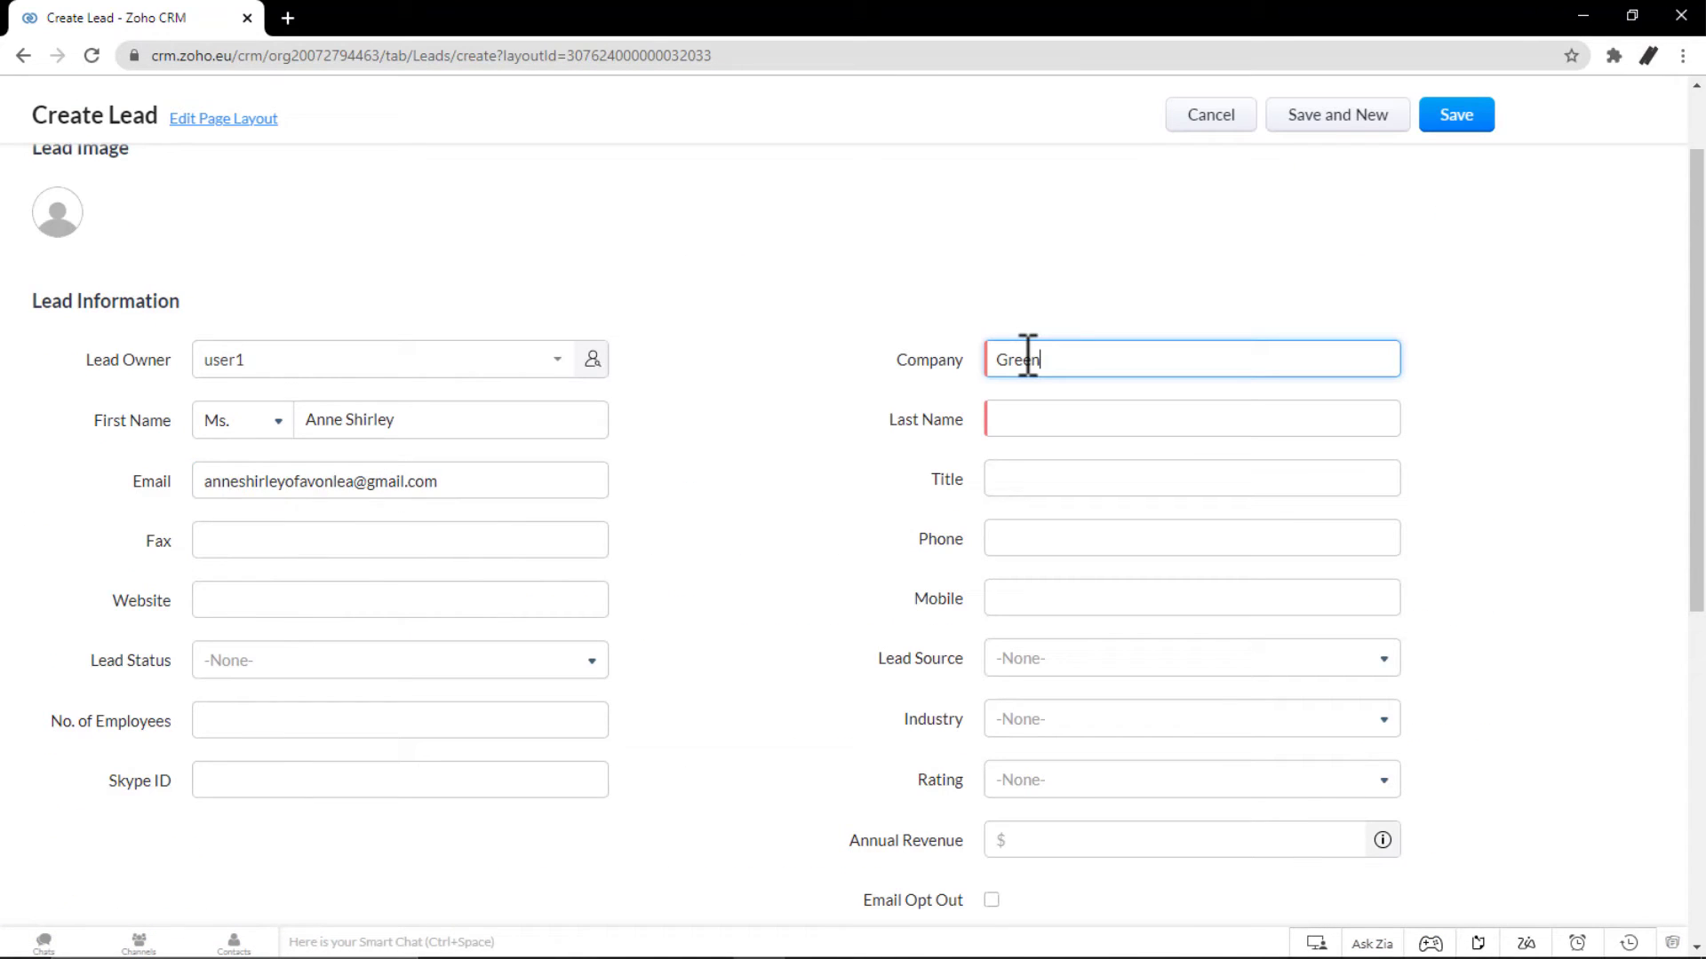
click(1191, 658)
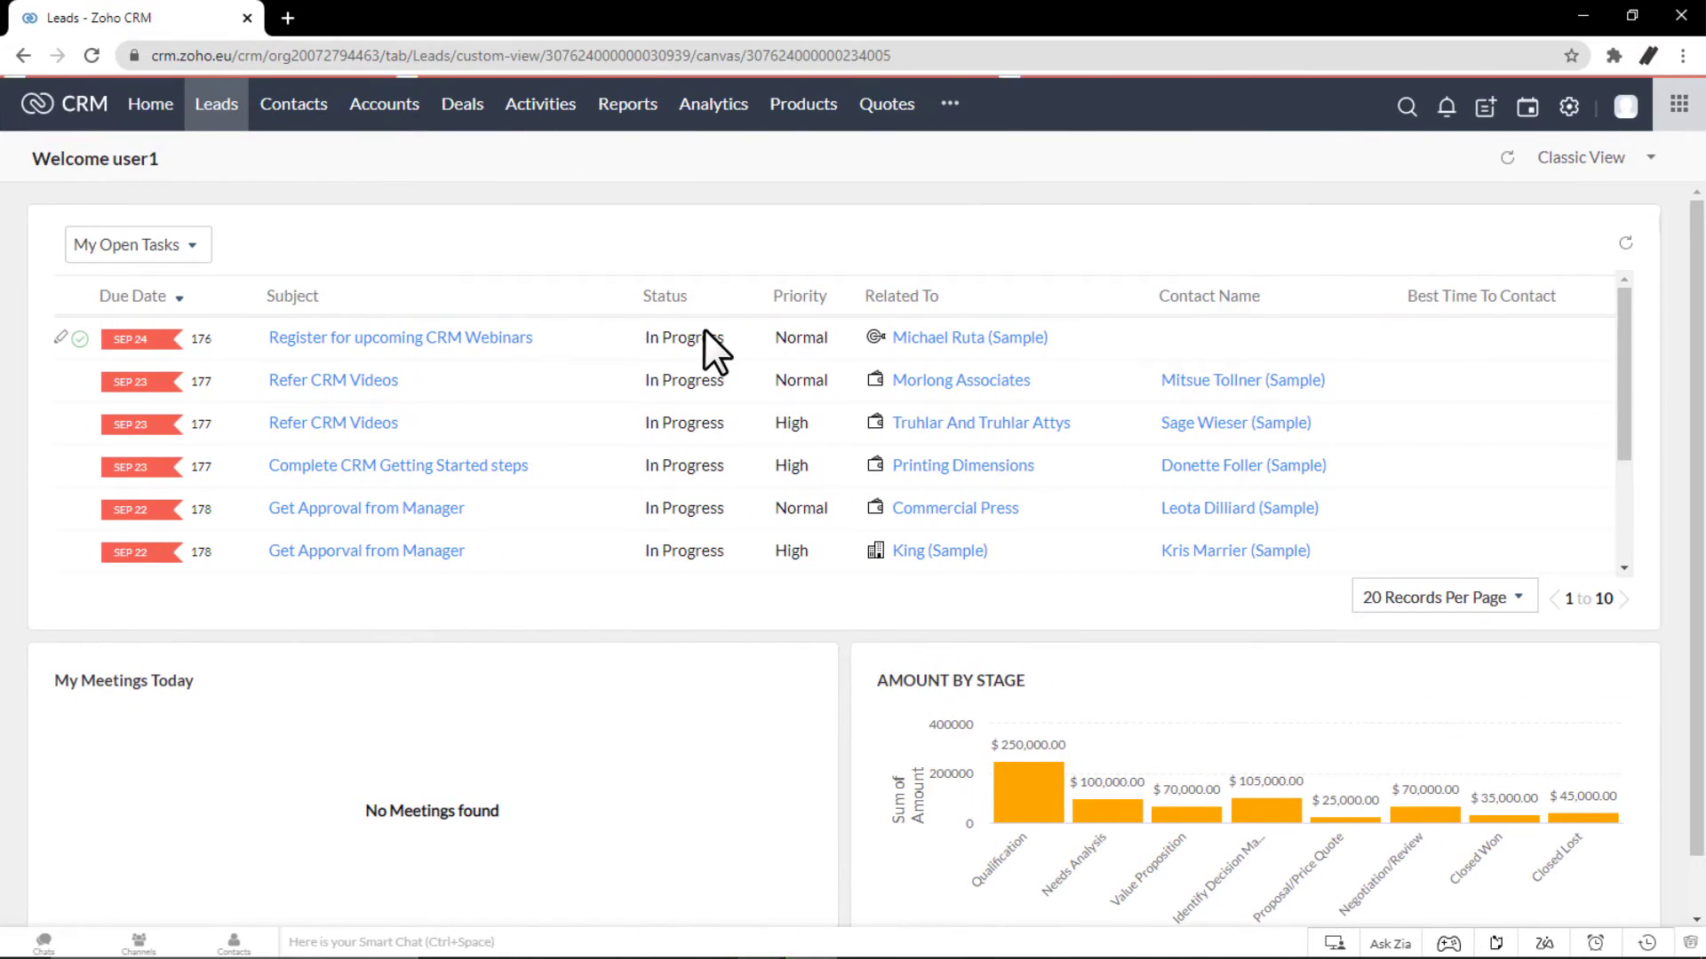
Clone the second sample lead, Carissa Kidman, into a prefilled Clone Lead form
click(215, 103)
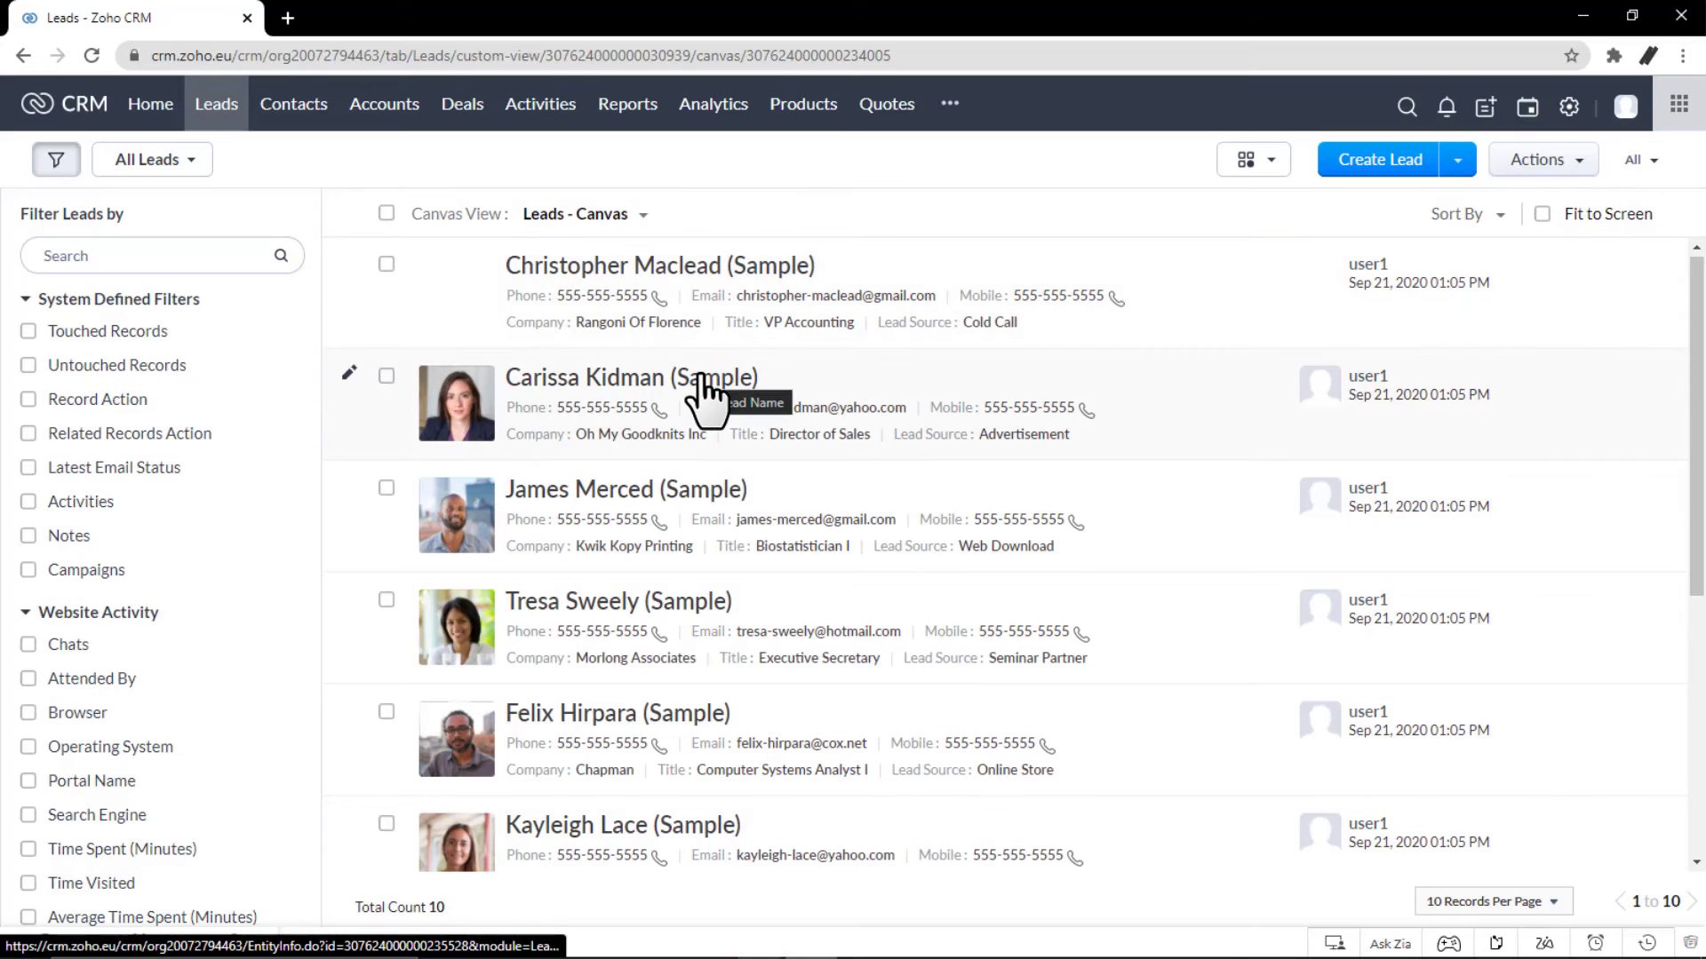
click(629, 377)
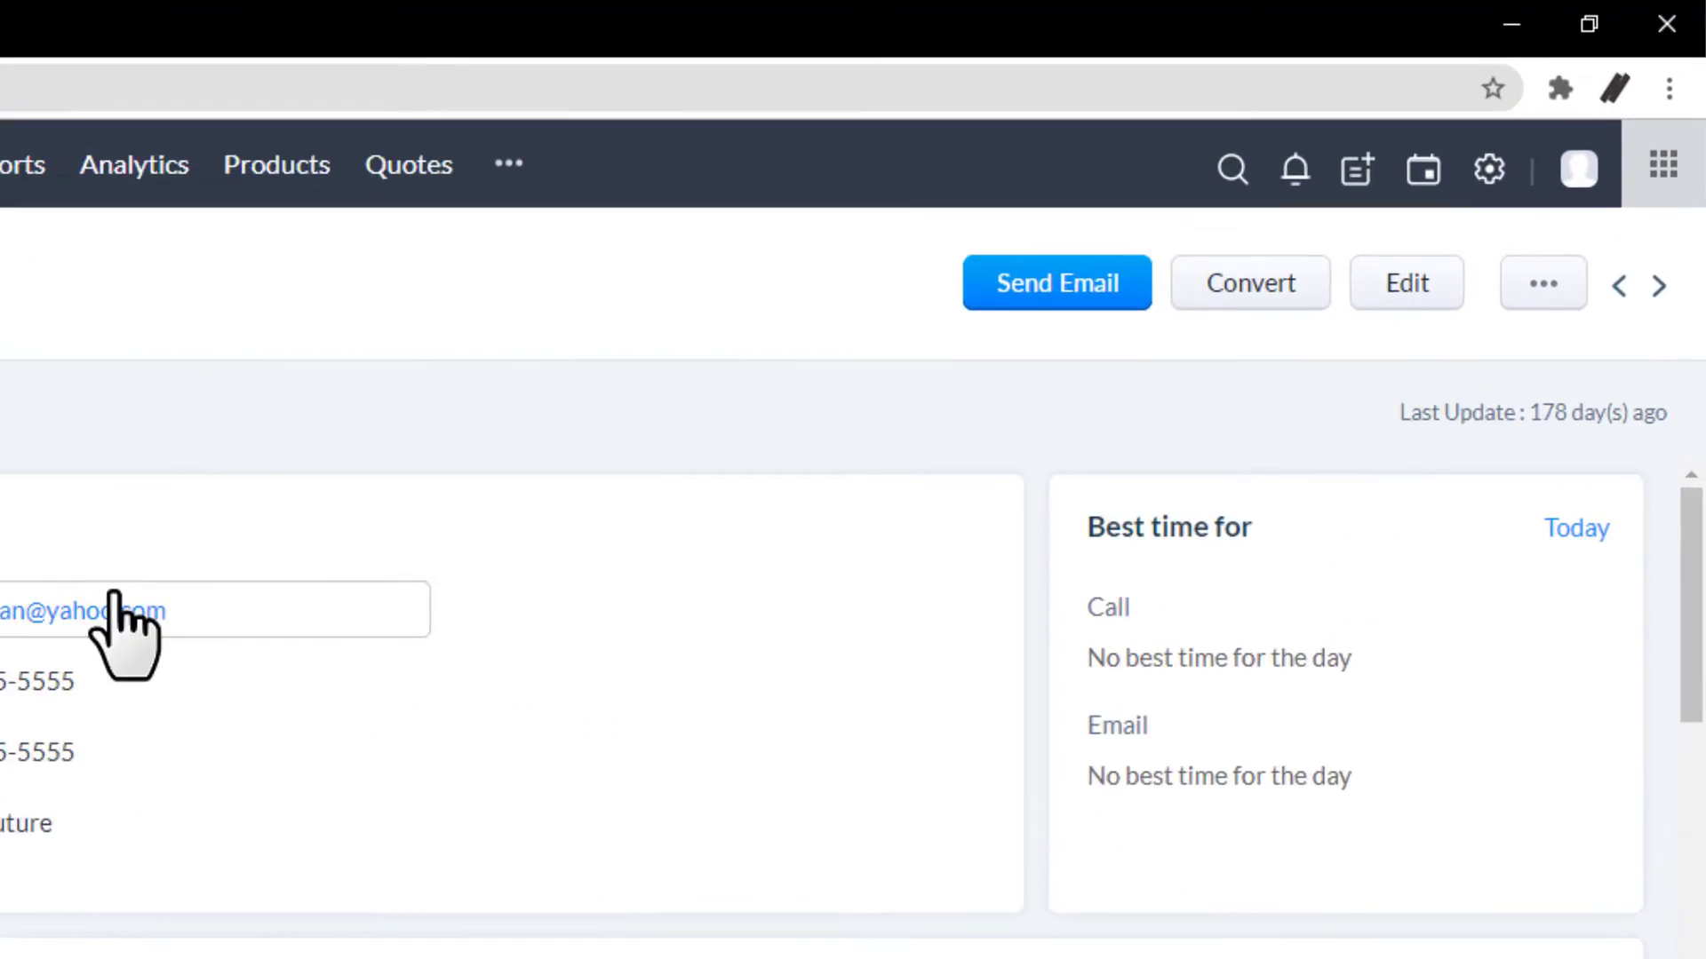
click(1541, 283)
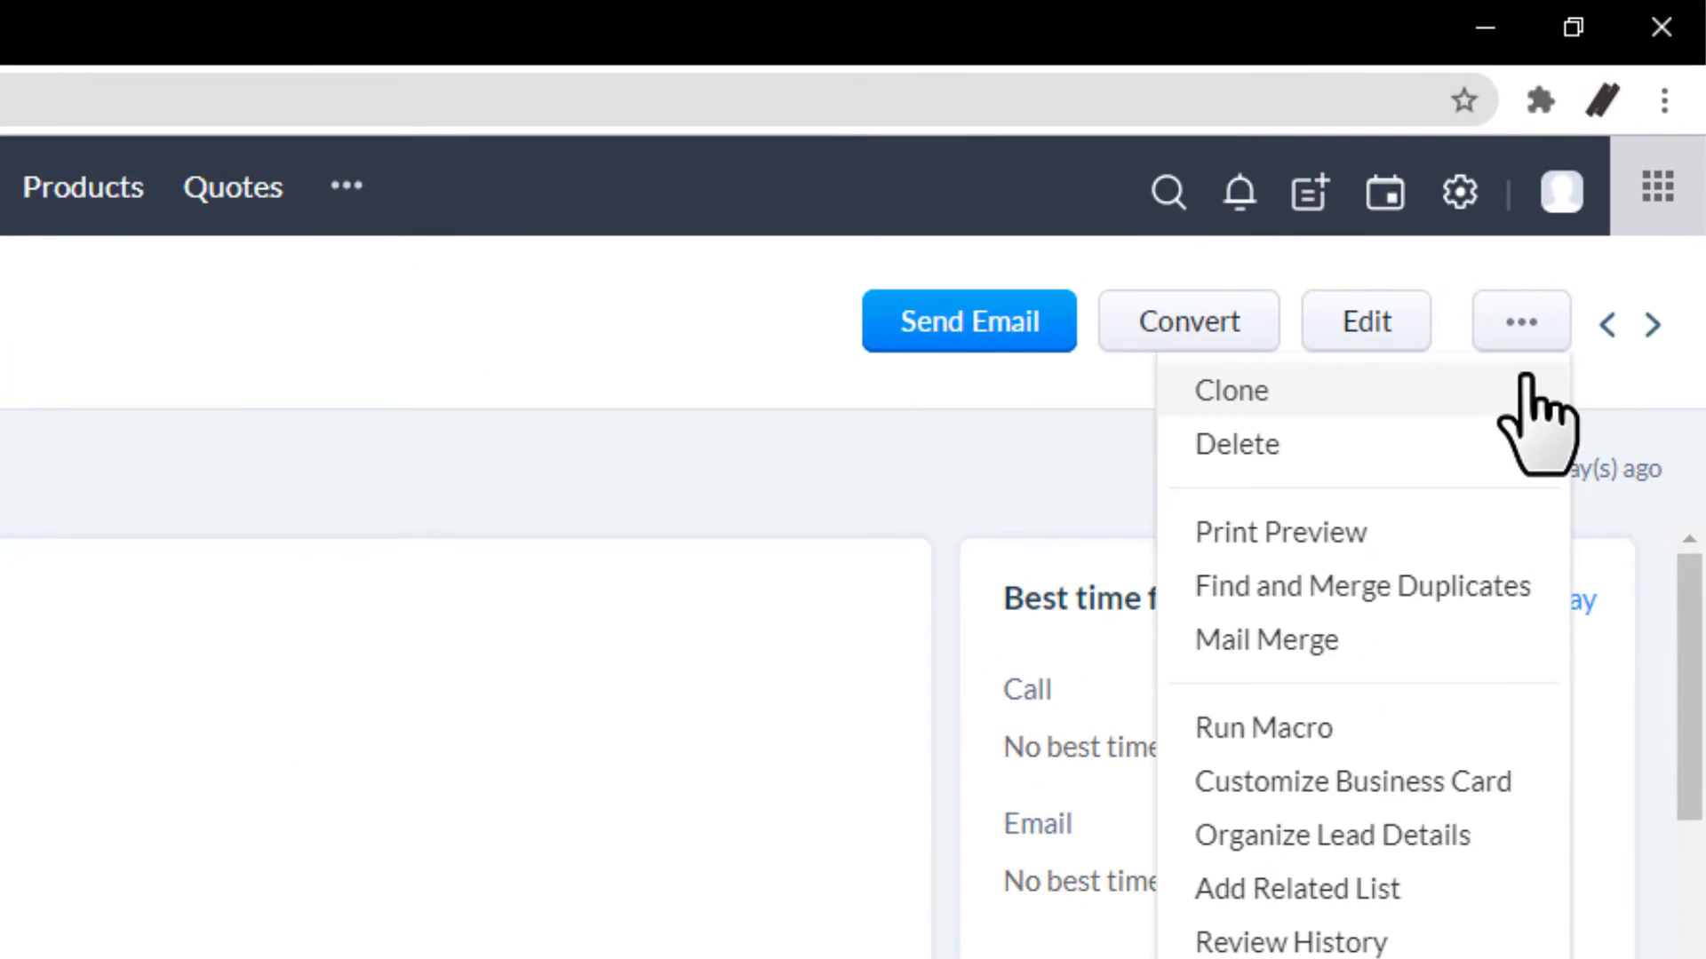
click(1229, 391)
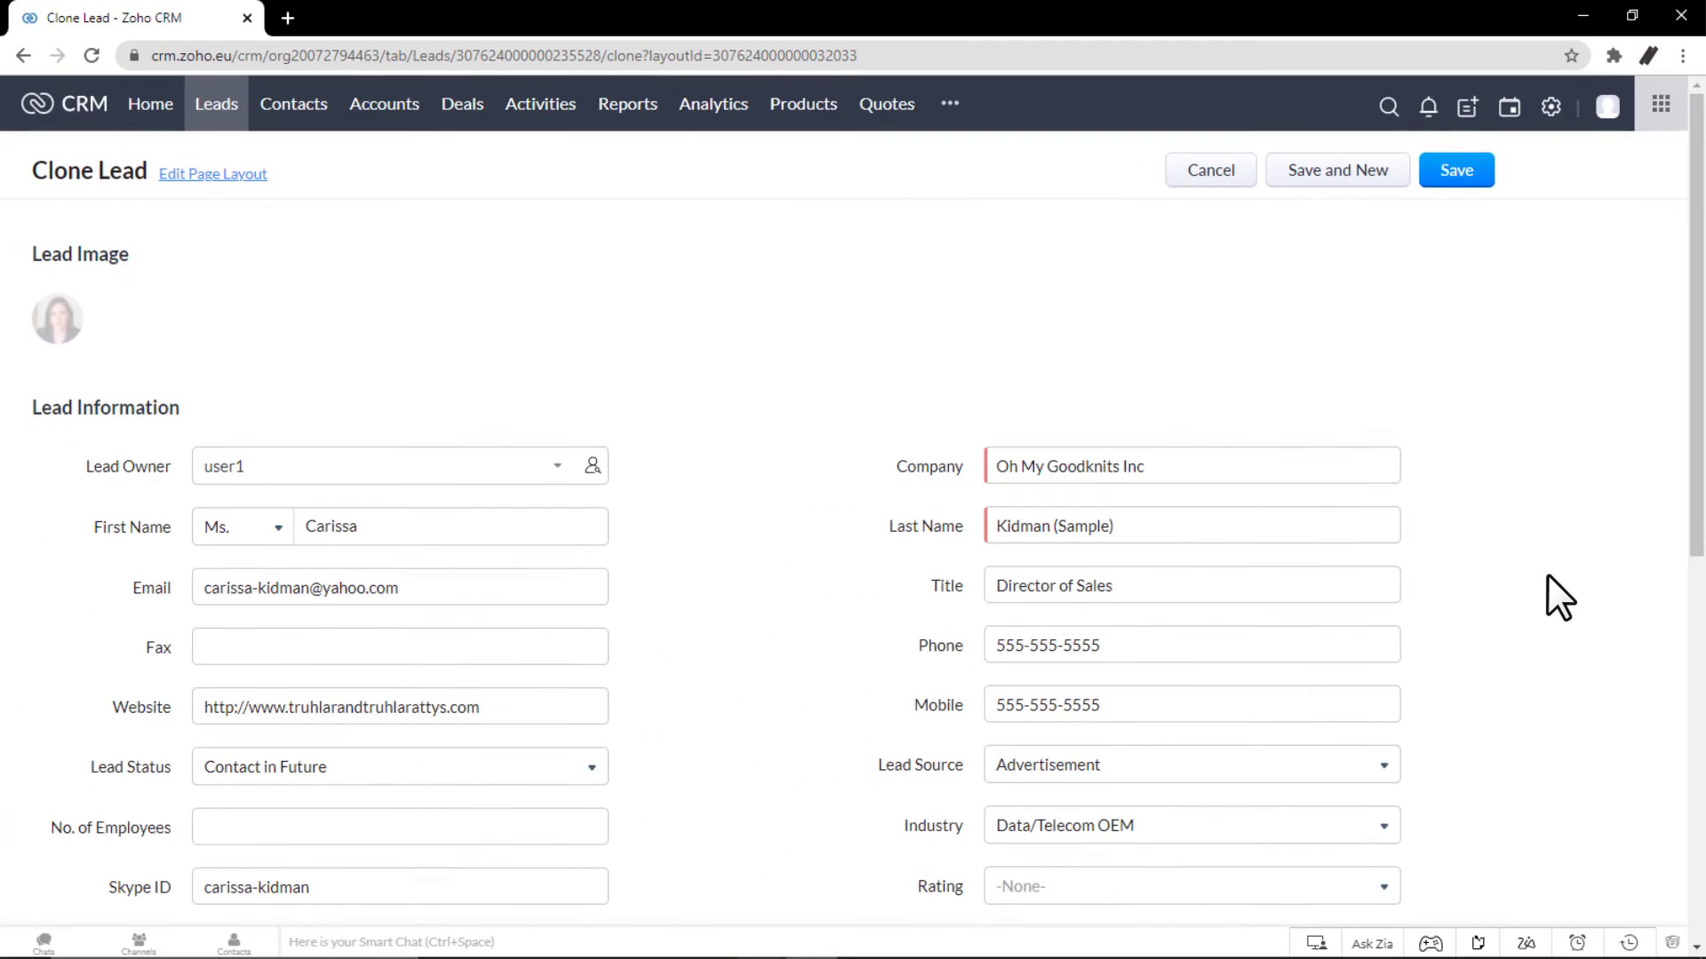
scroll(down, 3)
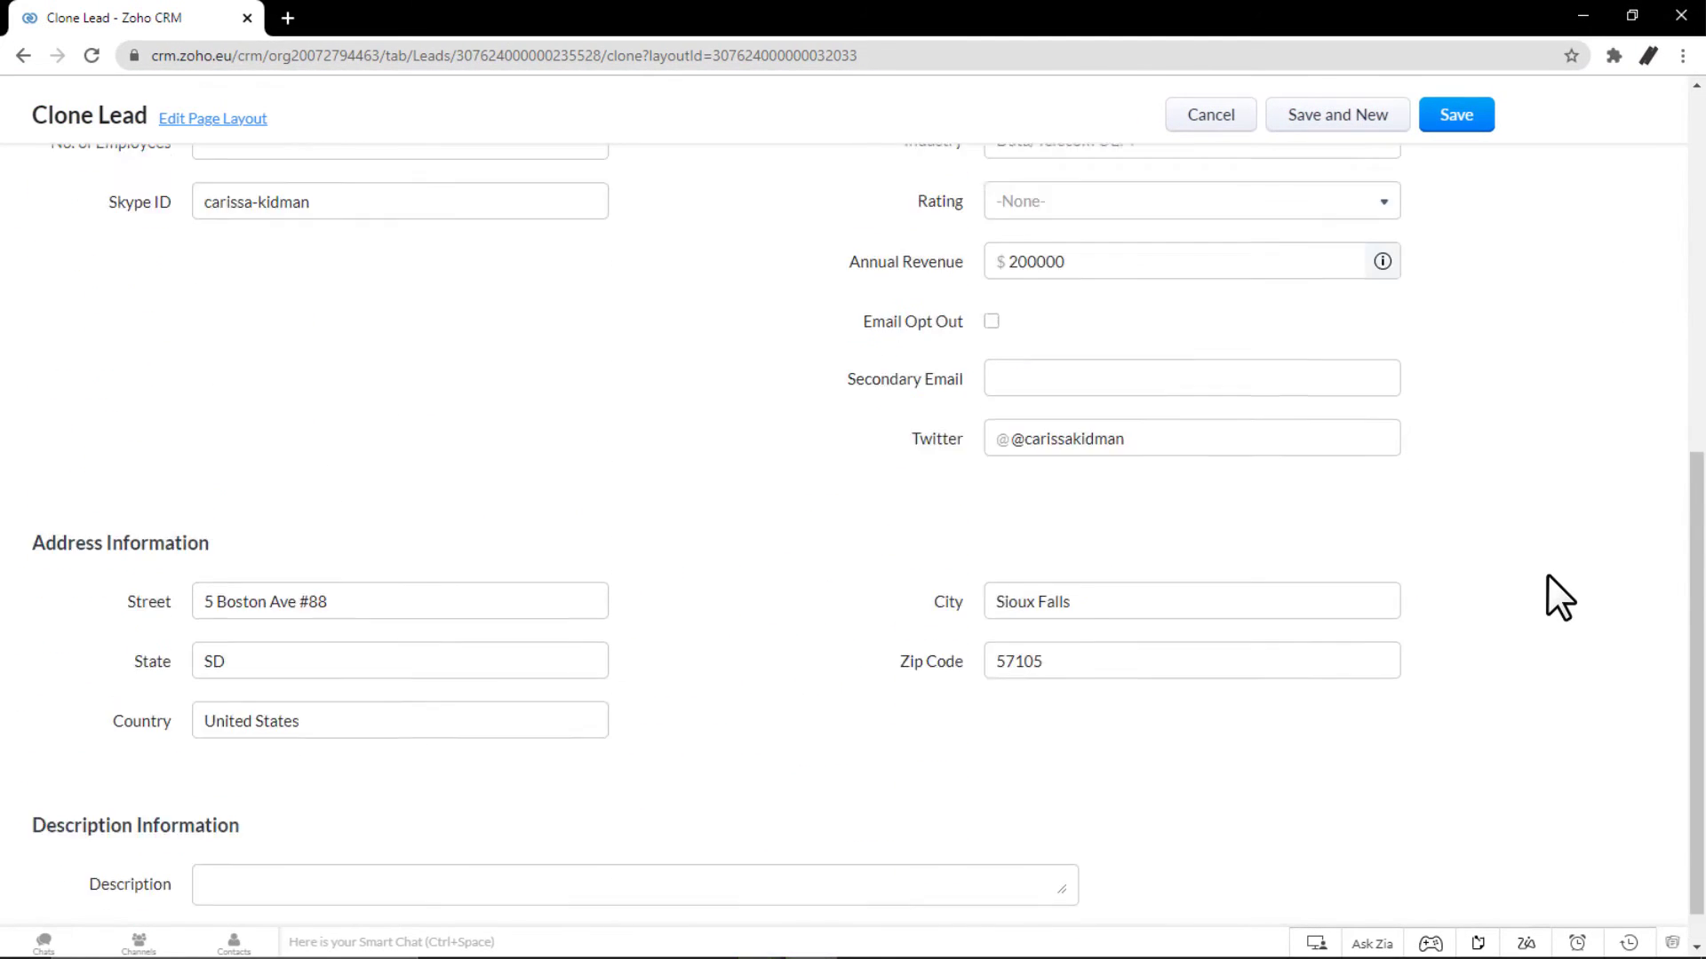